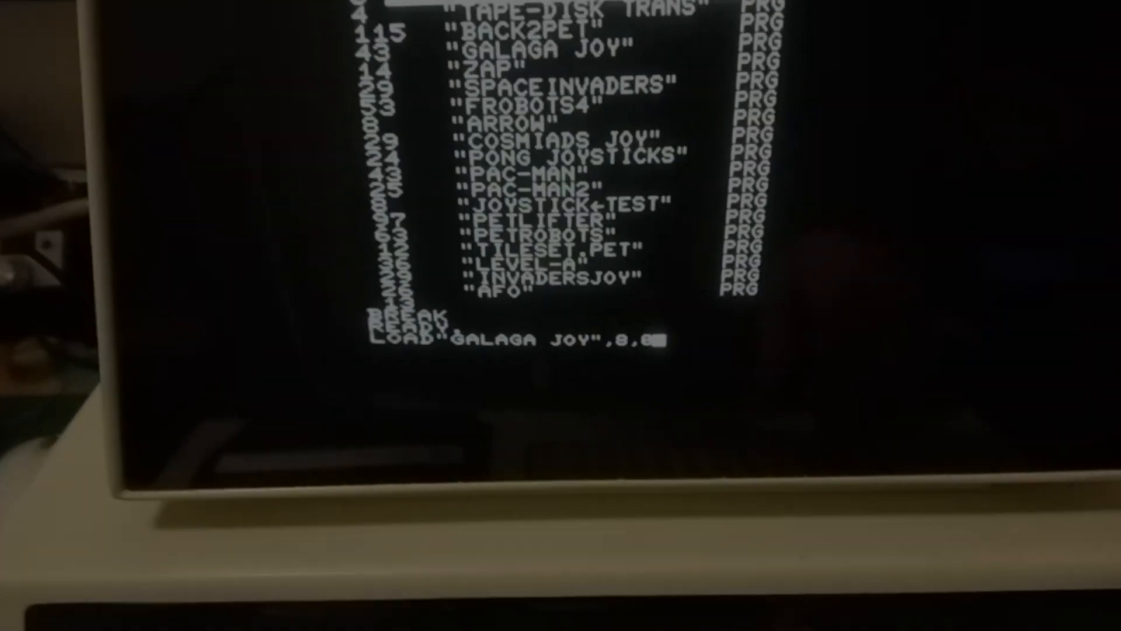
Step: Run LOAD"GALAGA JOY",8,8 so the PET begins SEARCHING FOR GALAGA JOY on the disk drive
key(Return)
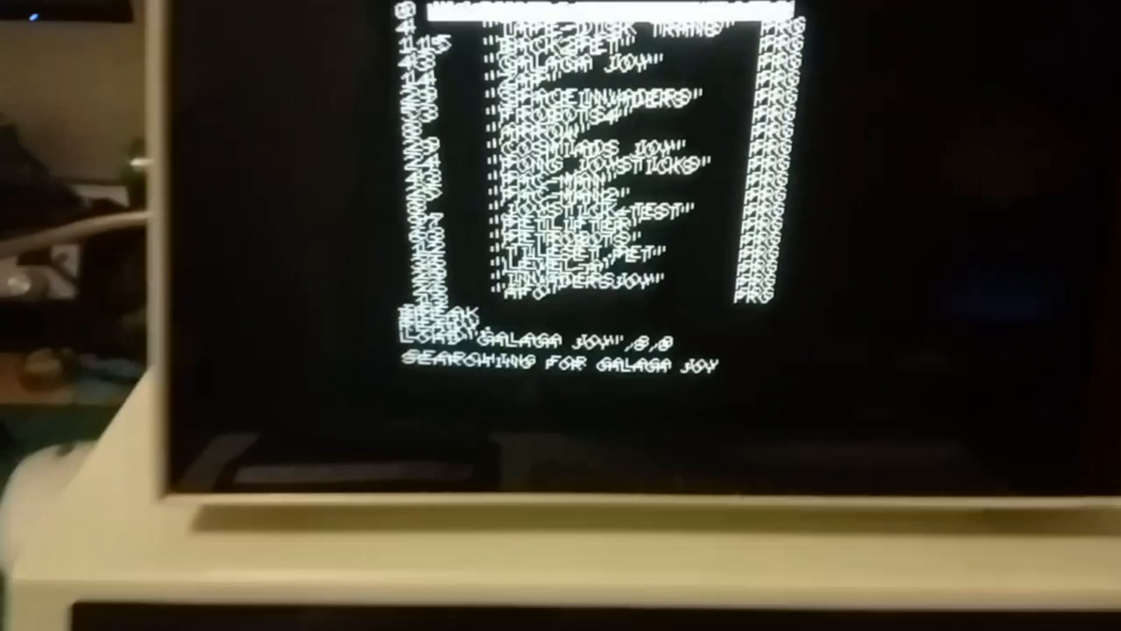